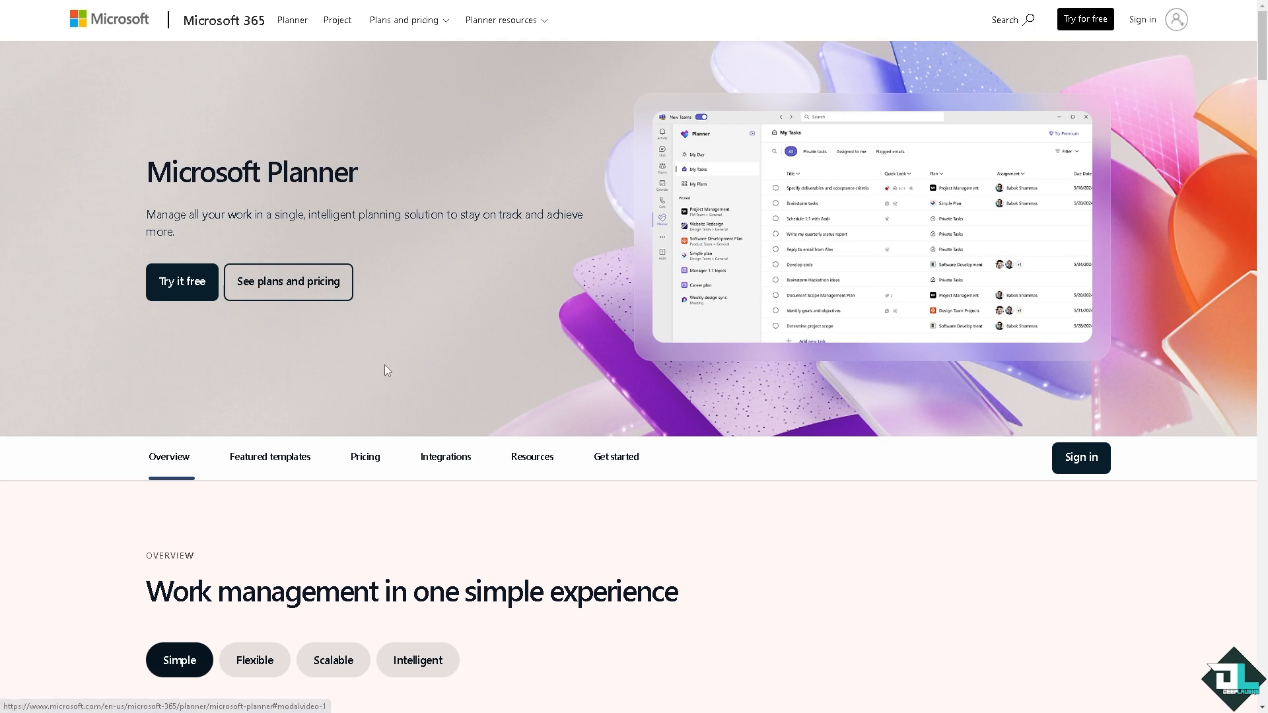
mouse_move(976, 51)
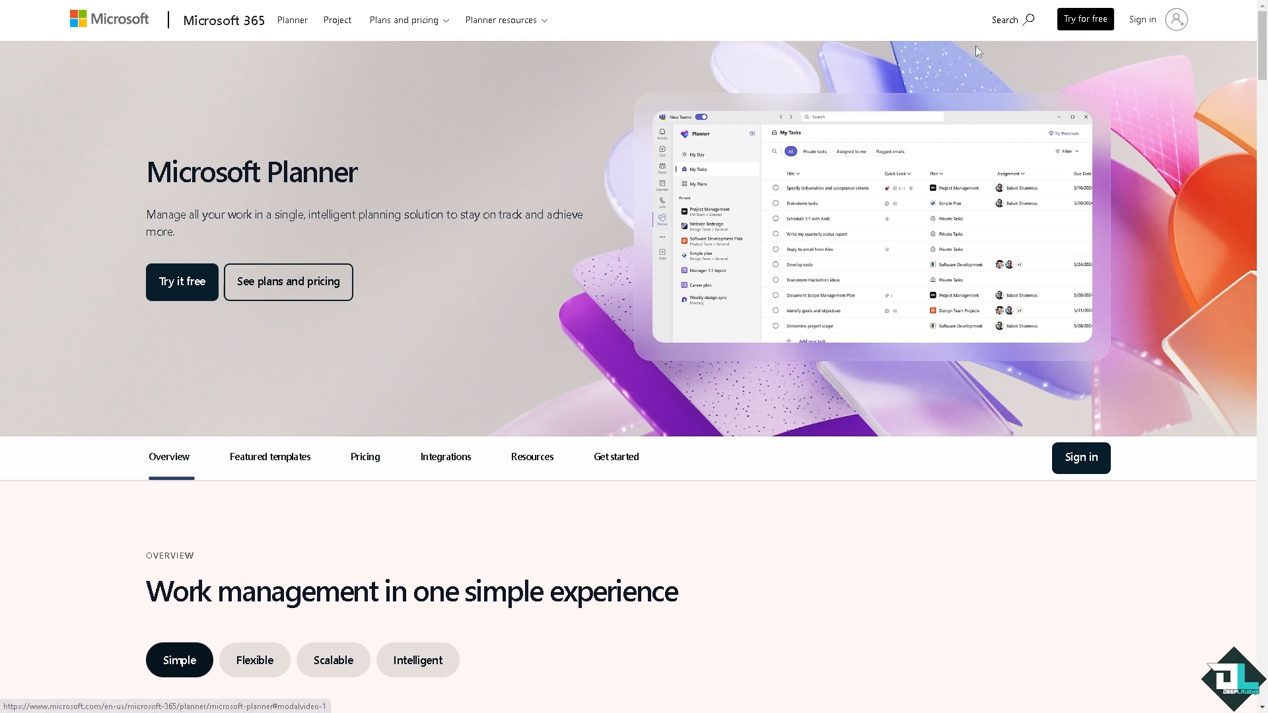
mouse_move(345, 380)
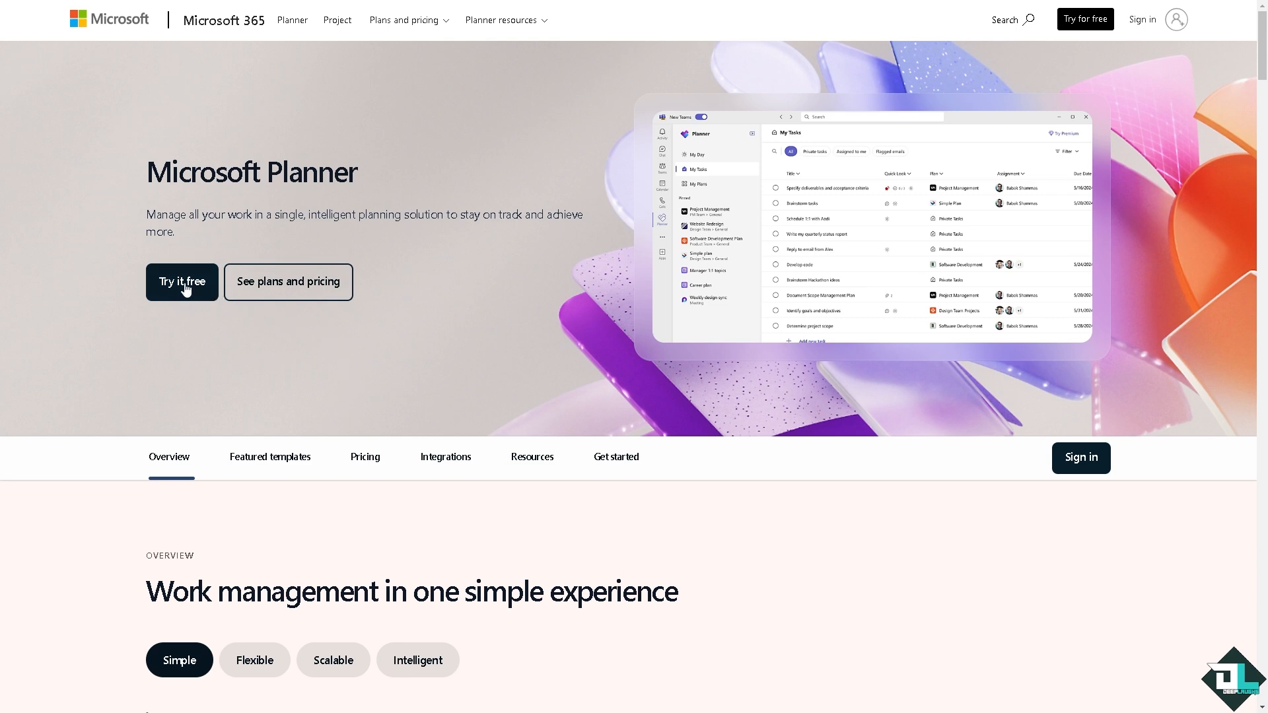
Choose 'Try it free' on the Planner product page to reach My Plans
left_click(182, 282)
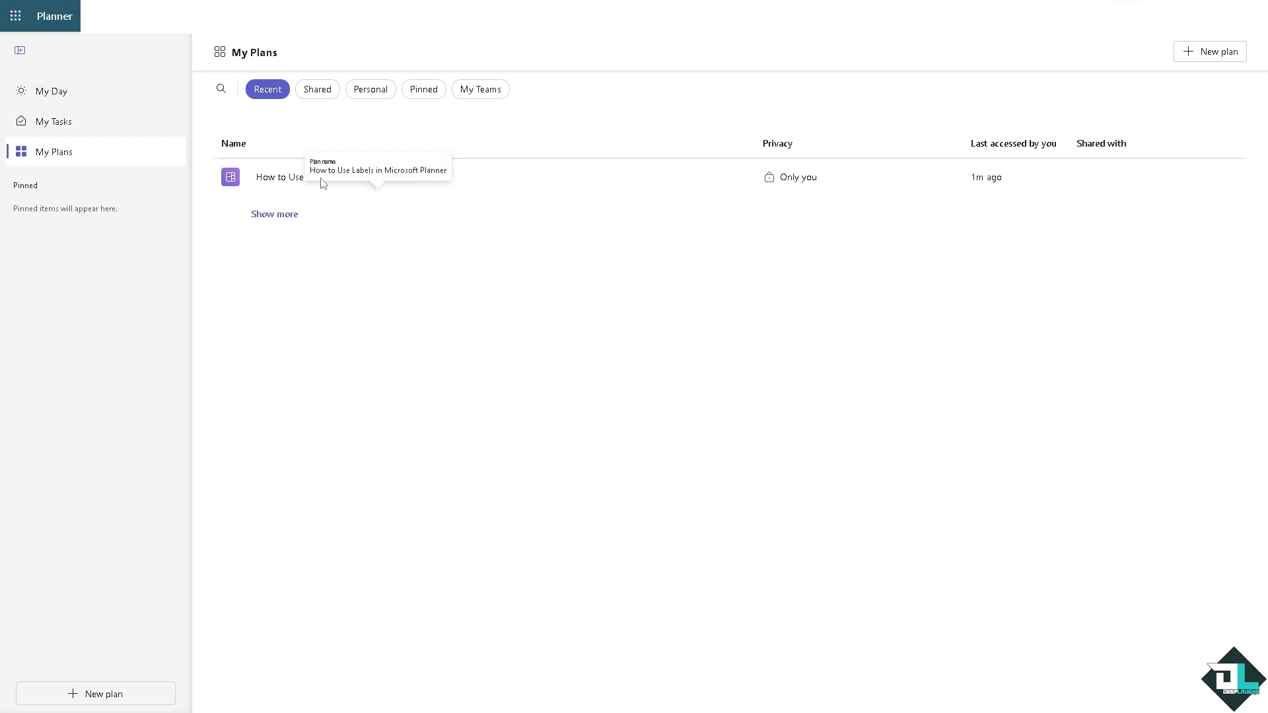
Open the labels plan and add 'how to archive in microsoft planner' under Backlog
left_click(279, 177)
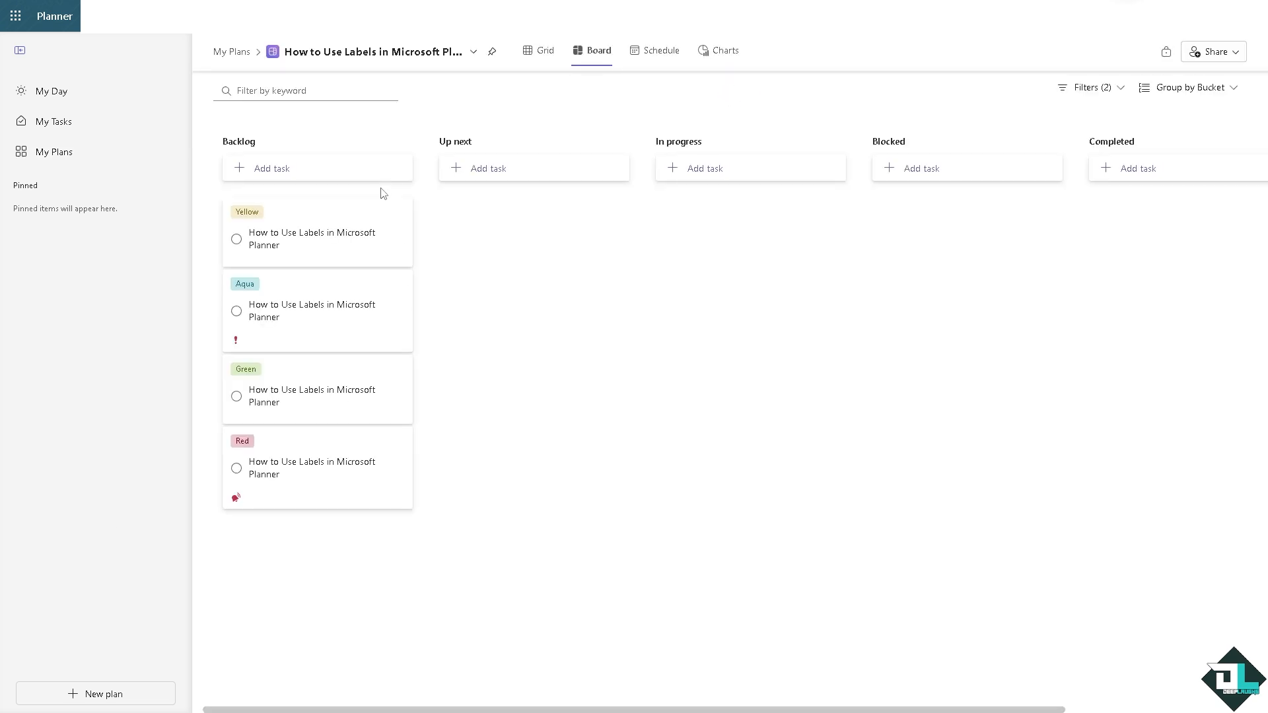
mouse_move(297, 180)
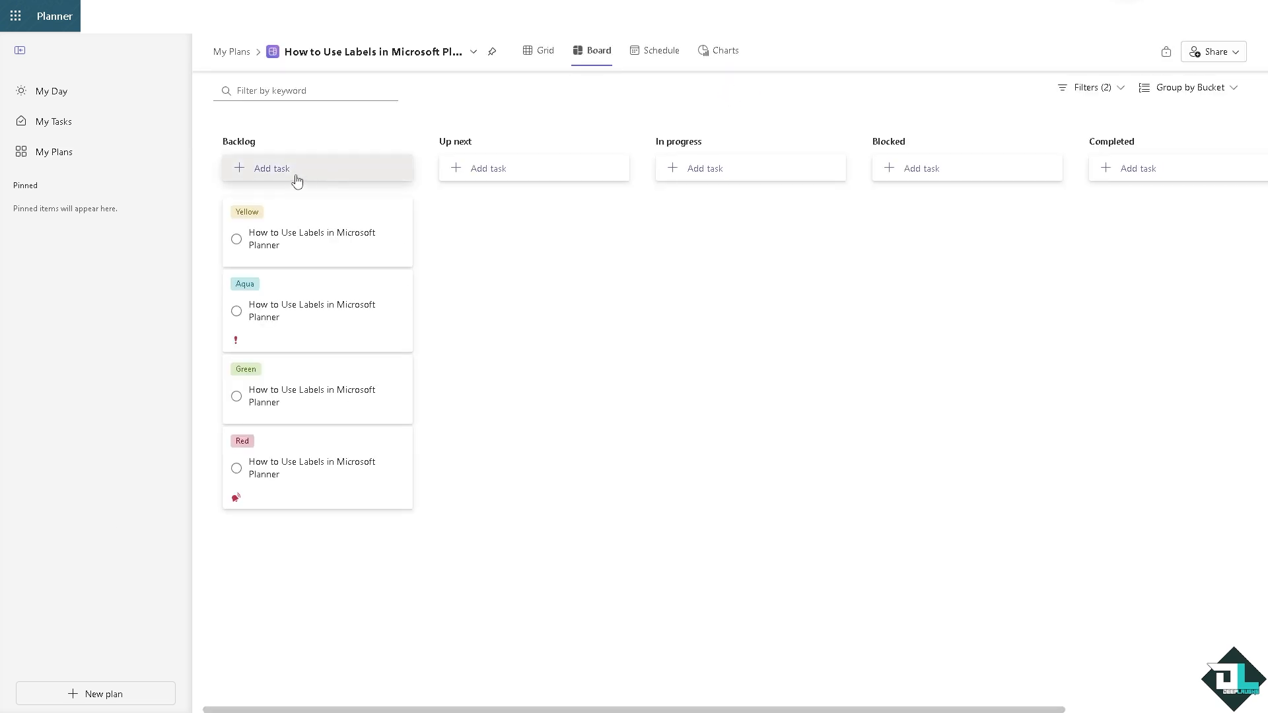
left_click(271, 168)
type("How to Add Bucket in Microsoft P")
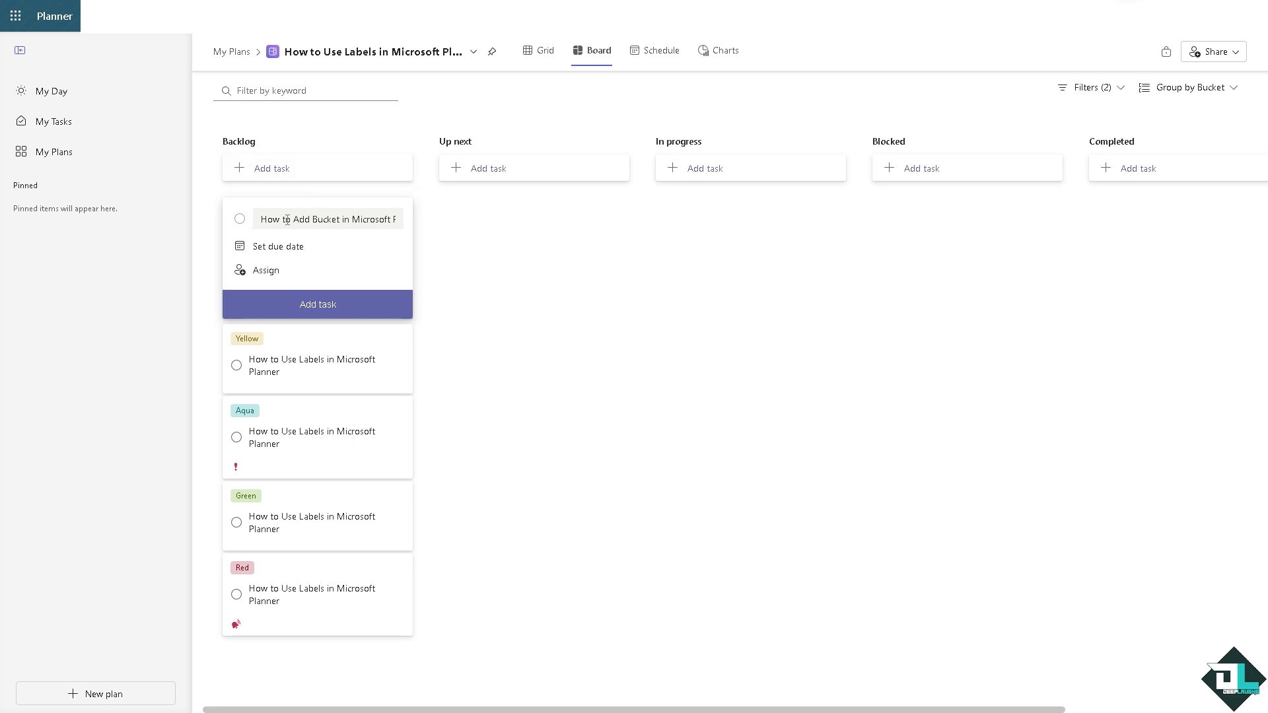
type("how to archive in microsoft planner")
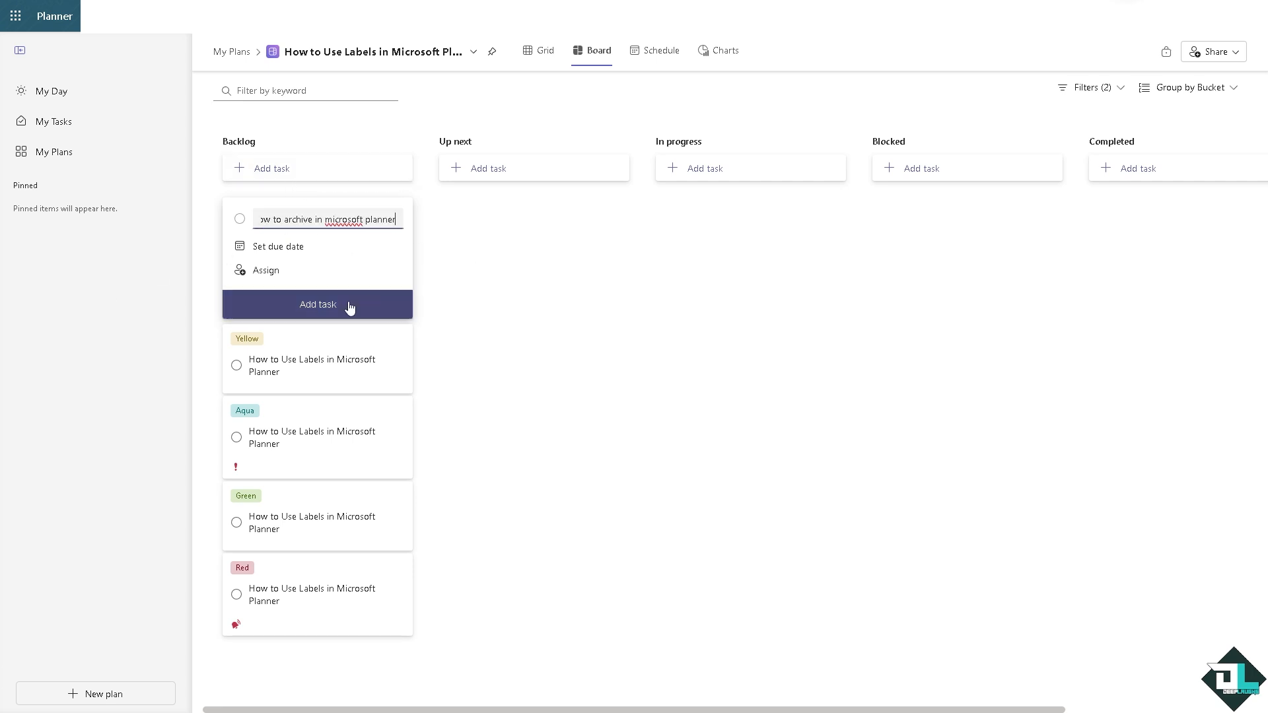
left_click(318, 305)
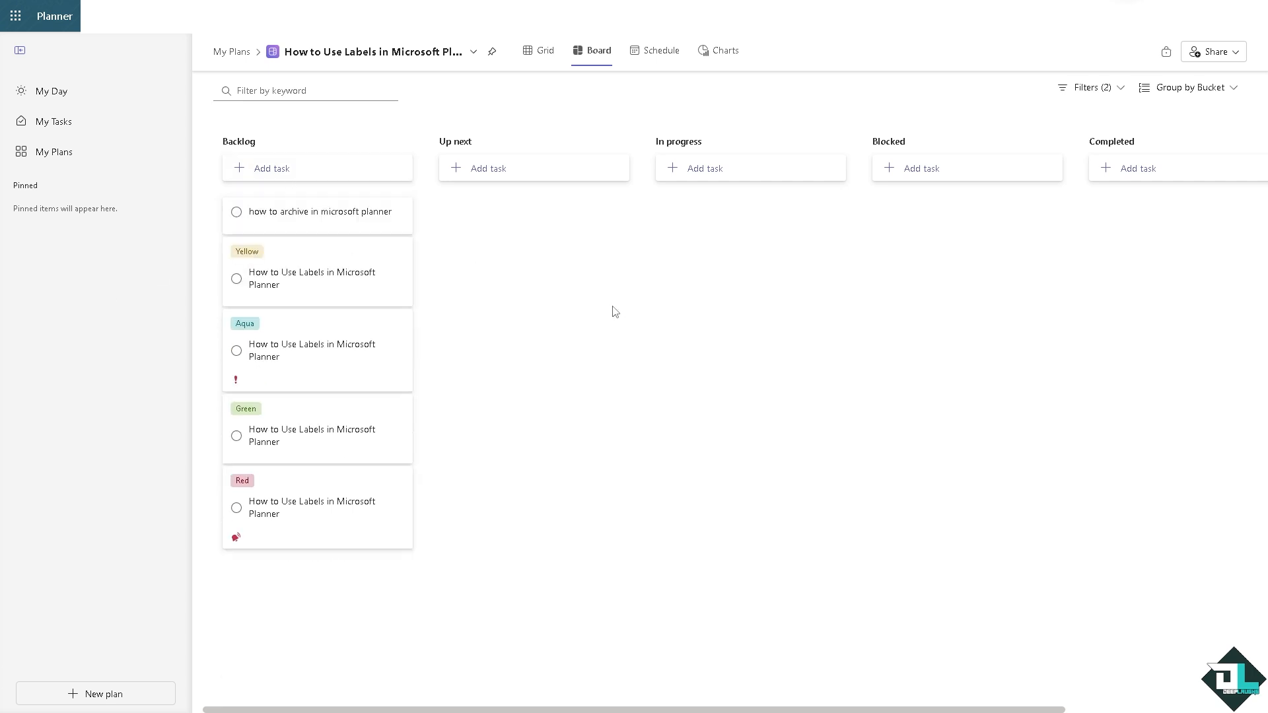
left_click(403, 211)
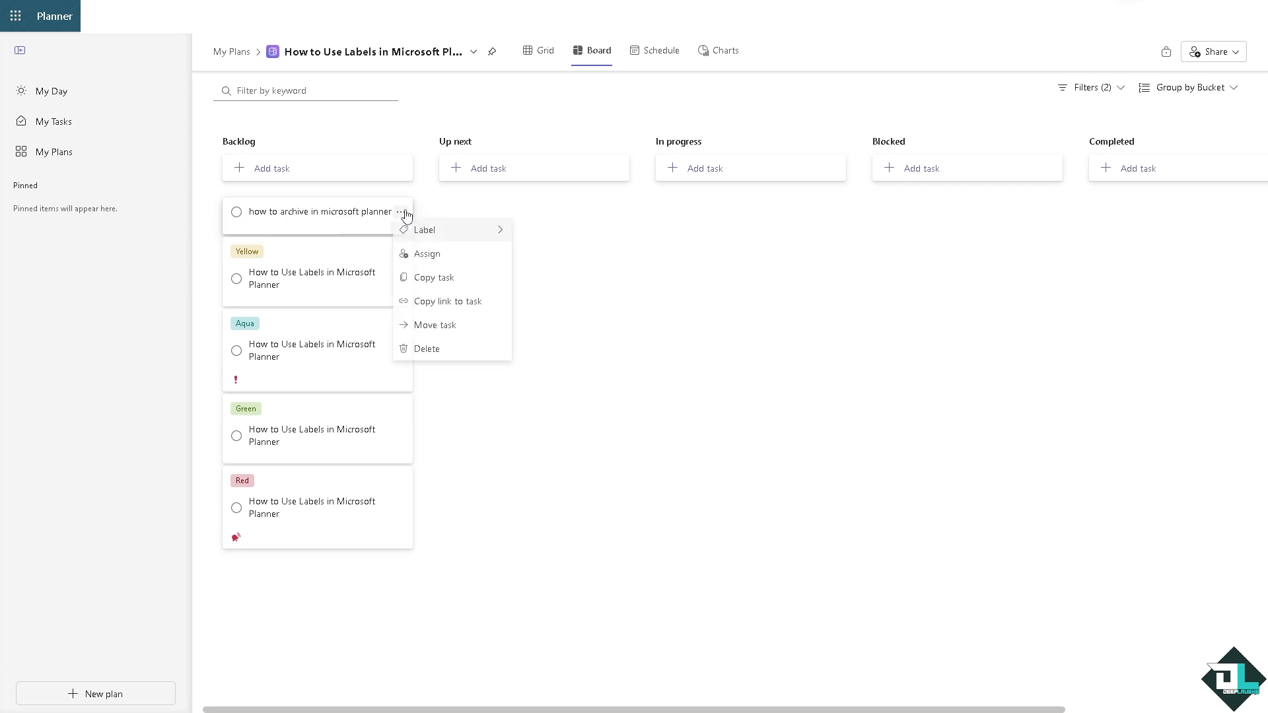
mouse_move(448, 286)
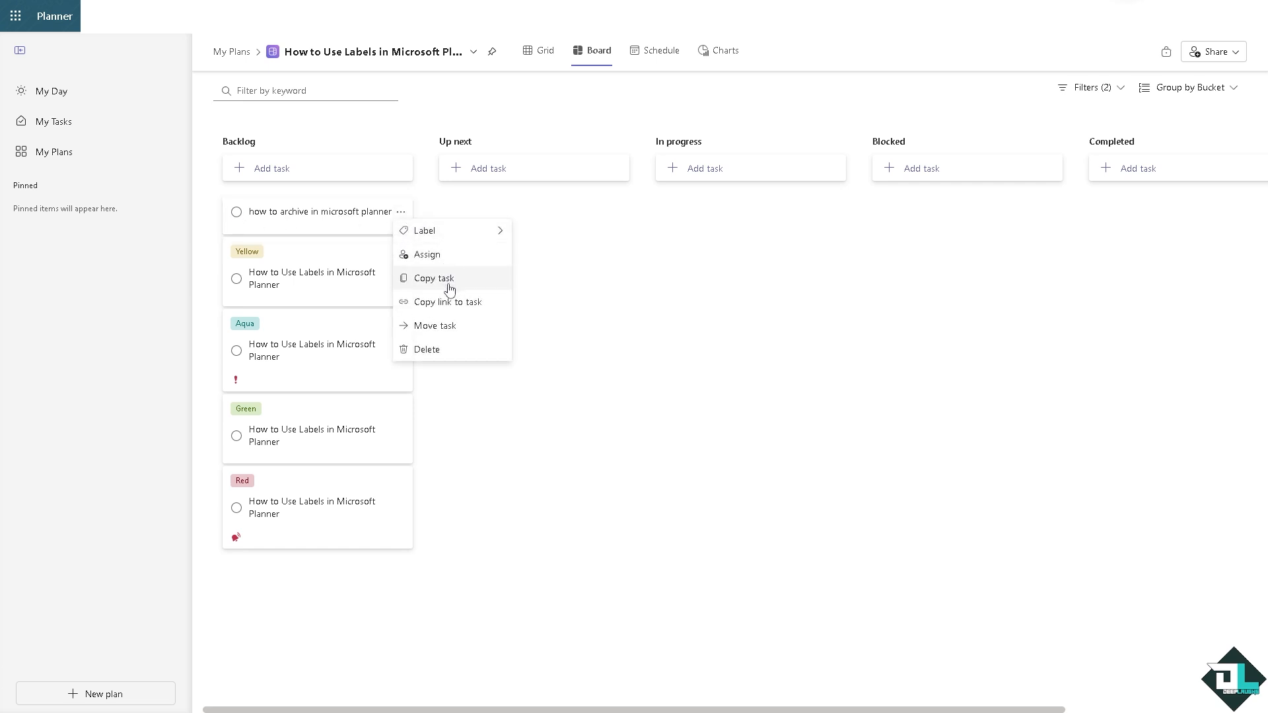
mouse_move(446, 349)
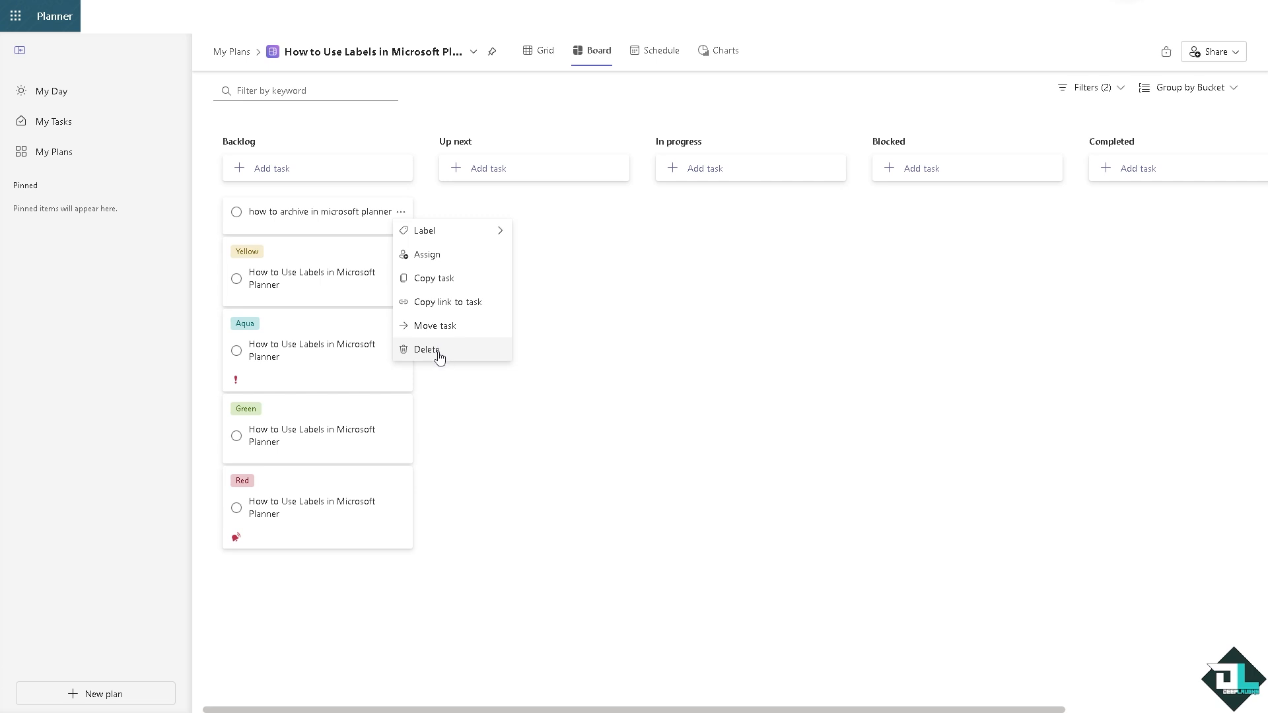
mouse_move(436, 357)
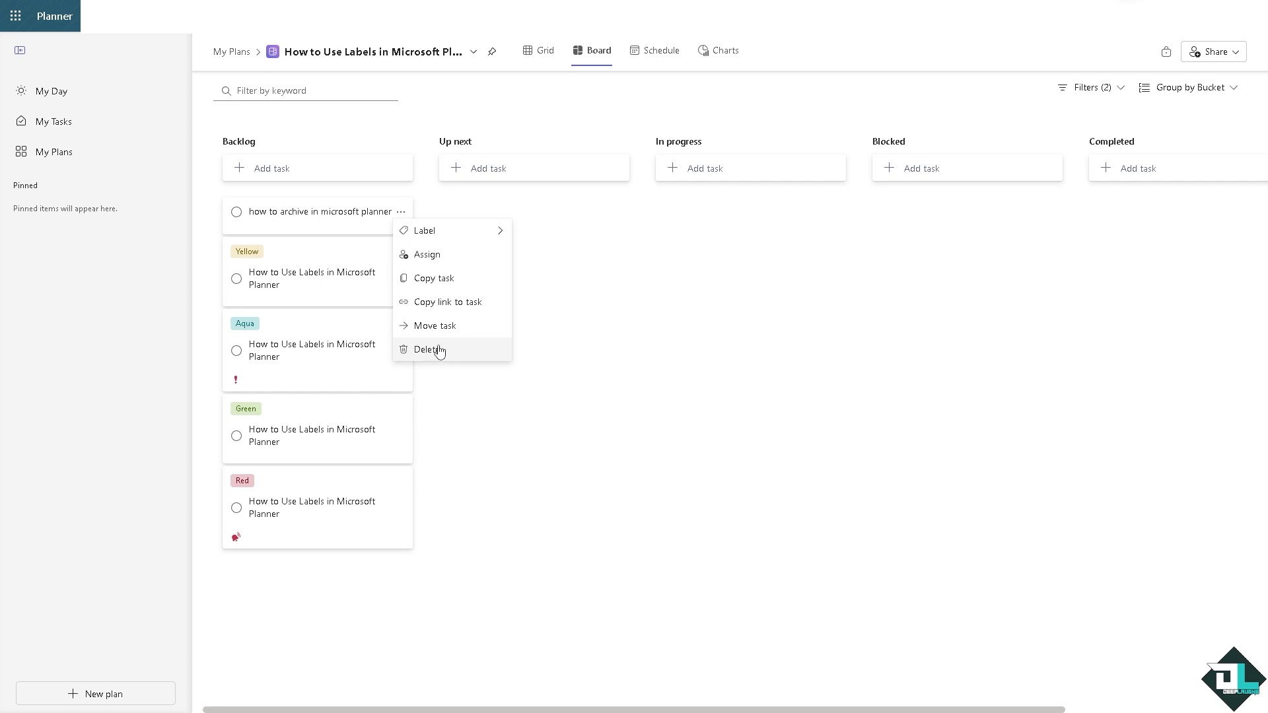
mouse_move(452, 302)
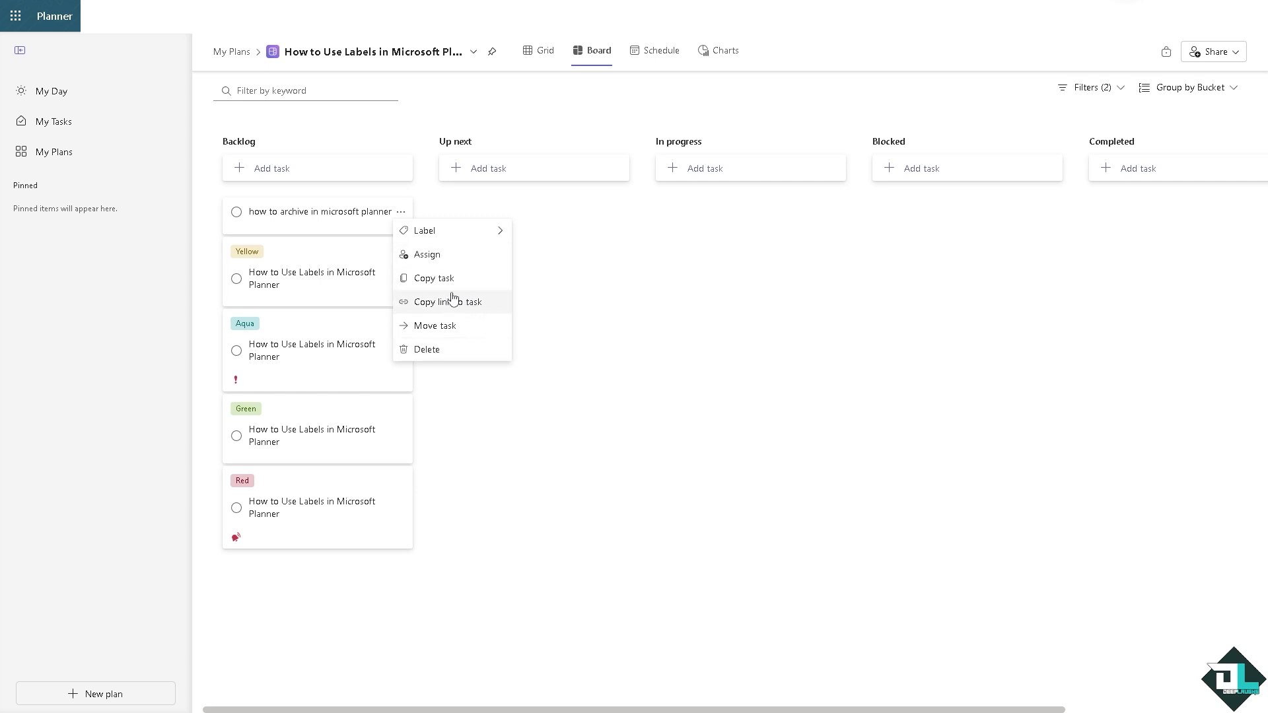
mouse_move(459, 260)
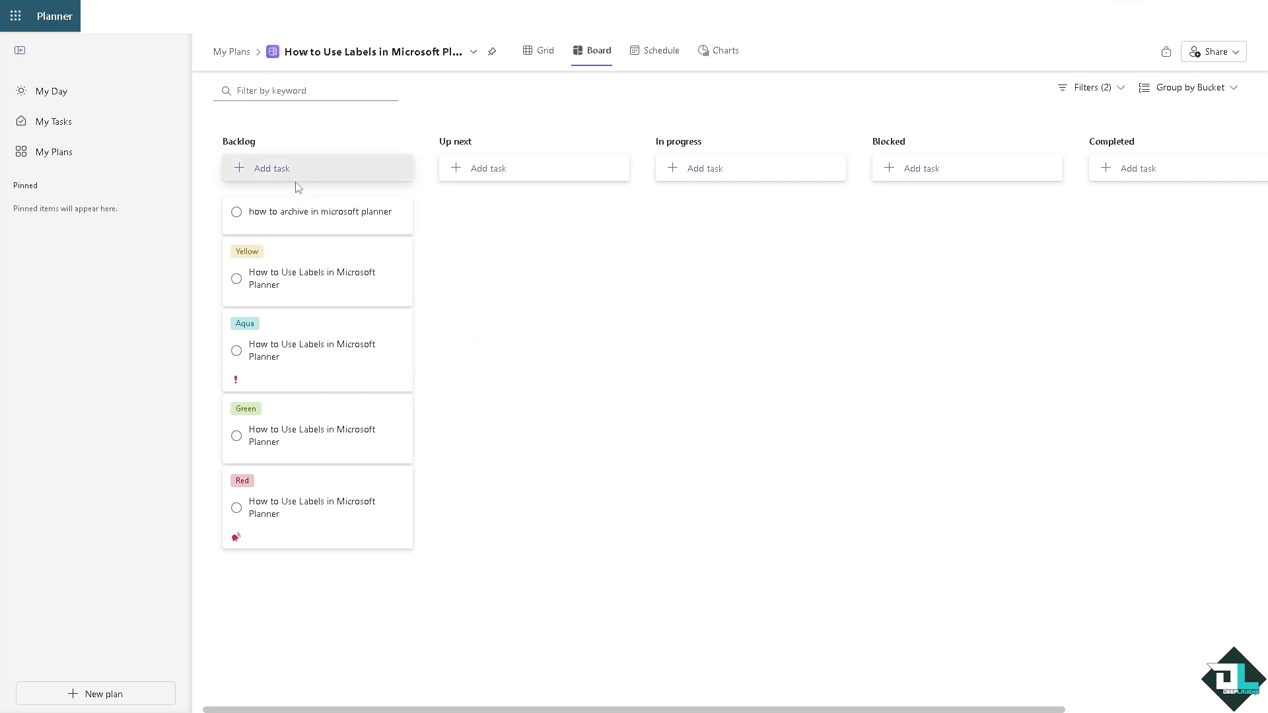
Set the 'how to archive in microsoft planner' task's progress to Completed
left_click(401, 211)
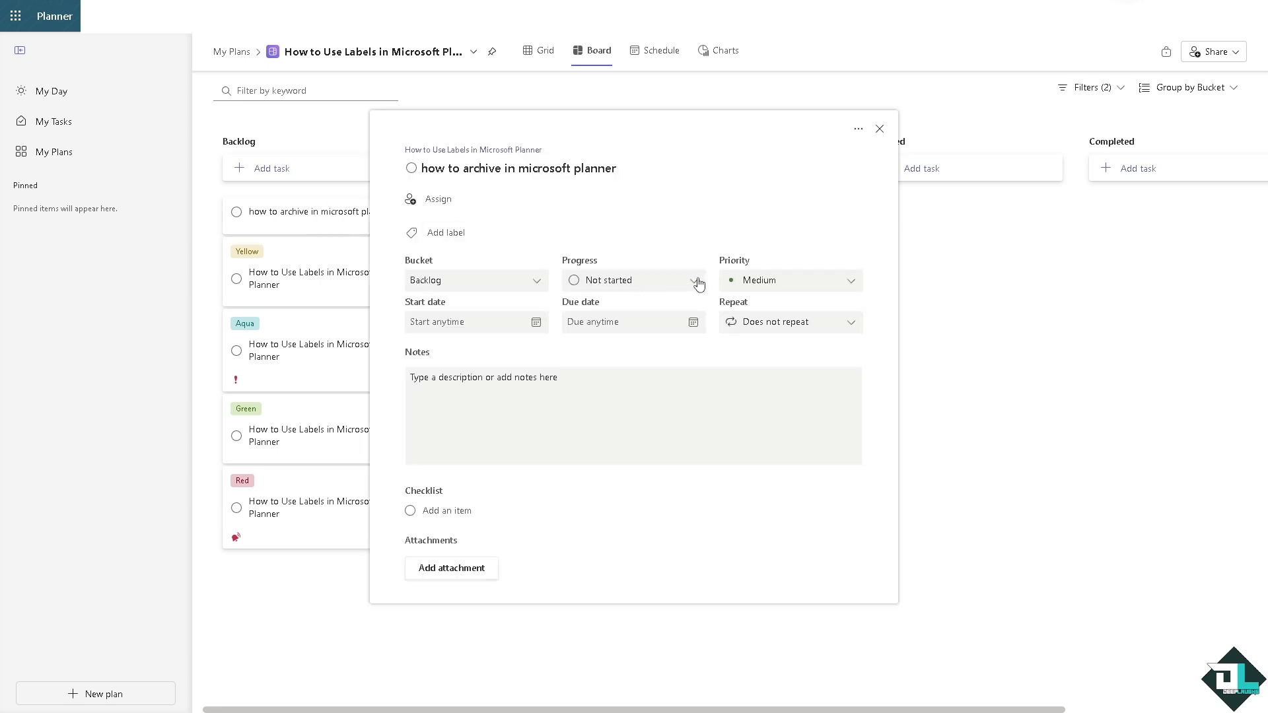
left_click(697, 280)
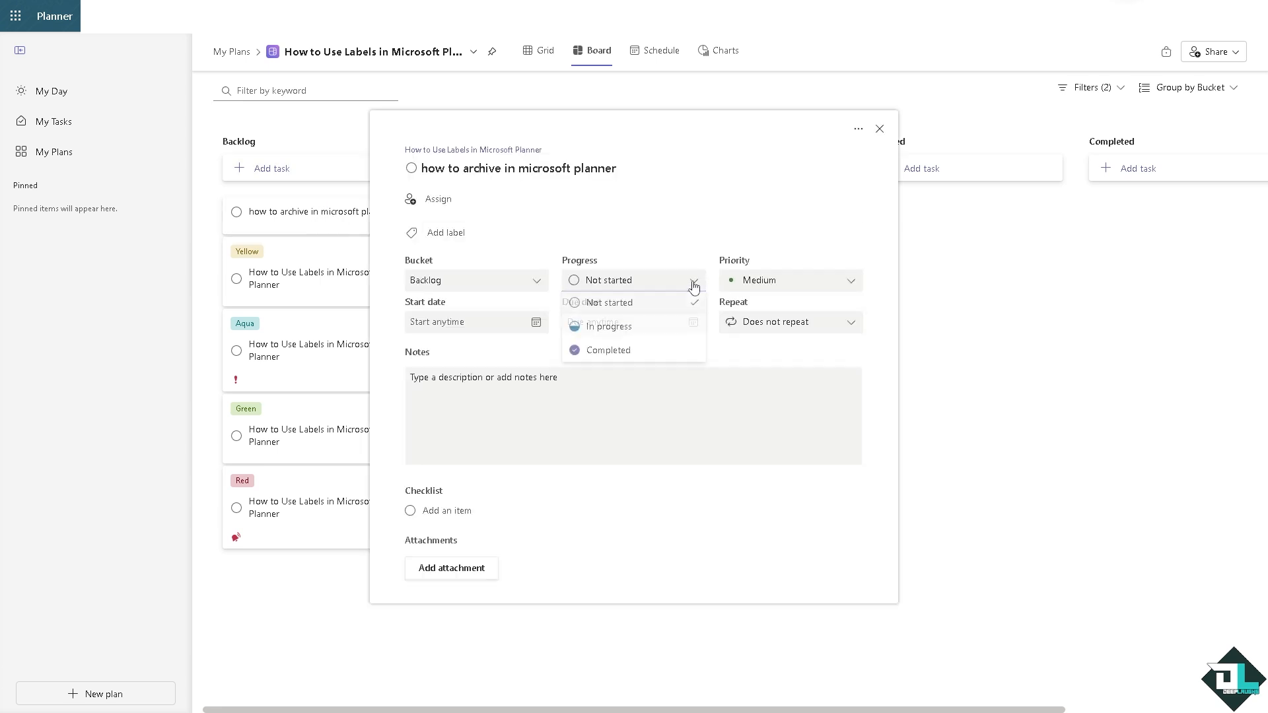
left_click(608, 350)
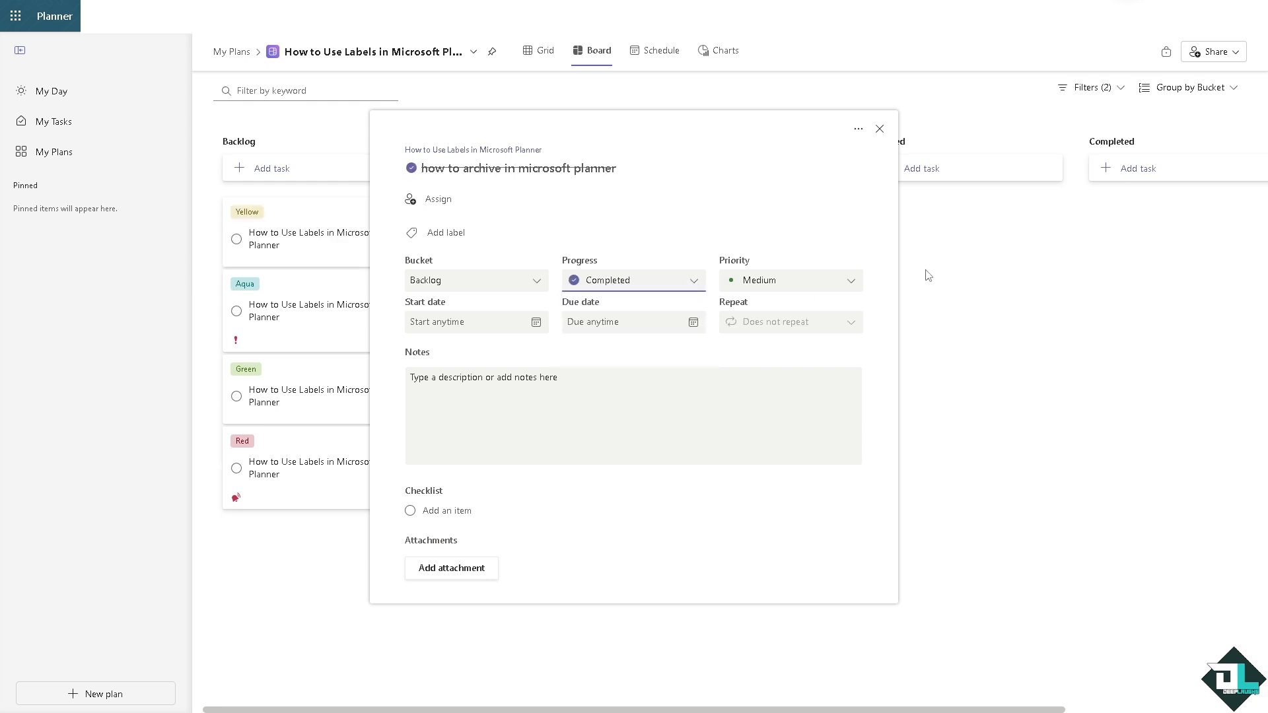
left_click(411, 169)
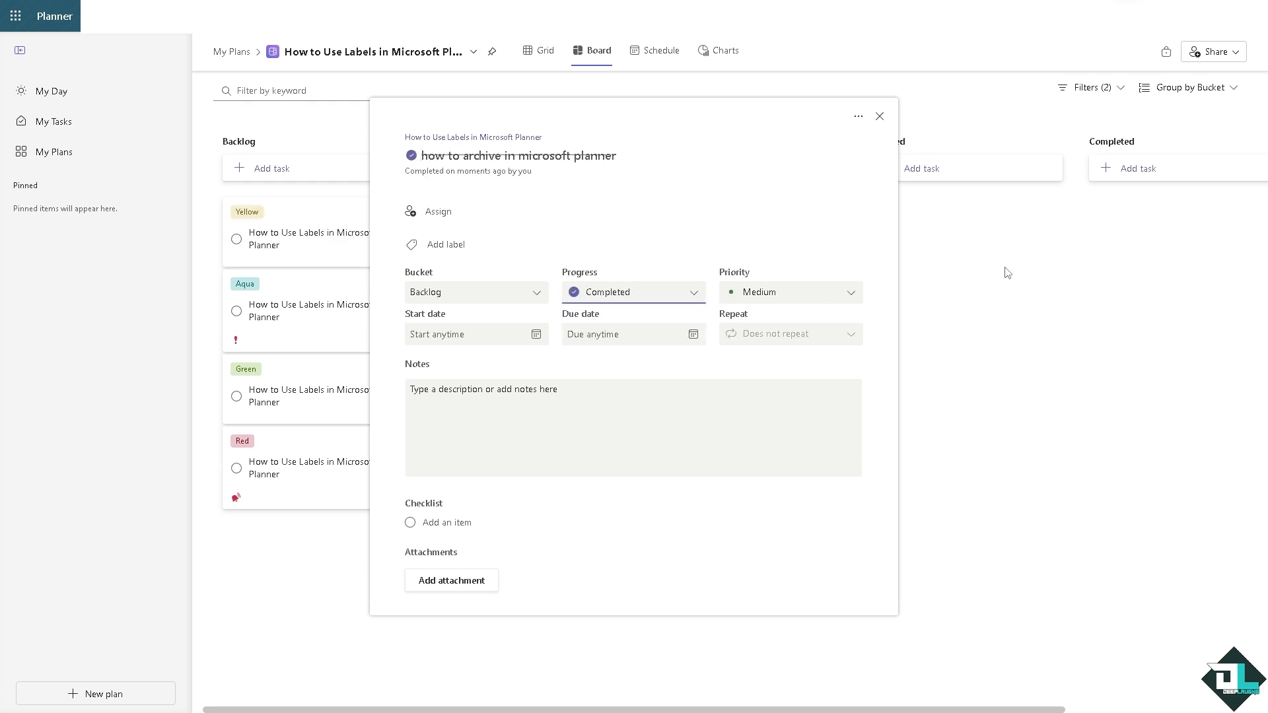
left_click(879, 116)
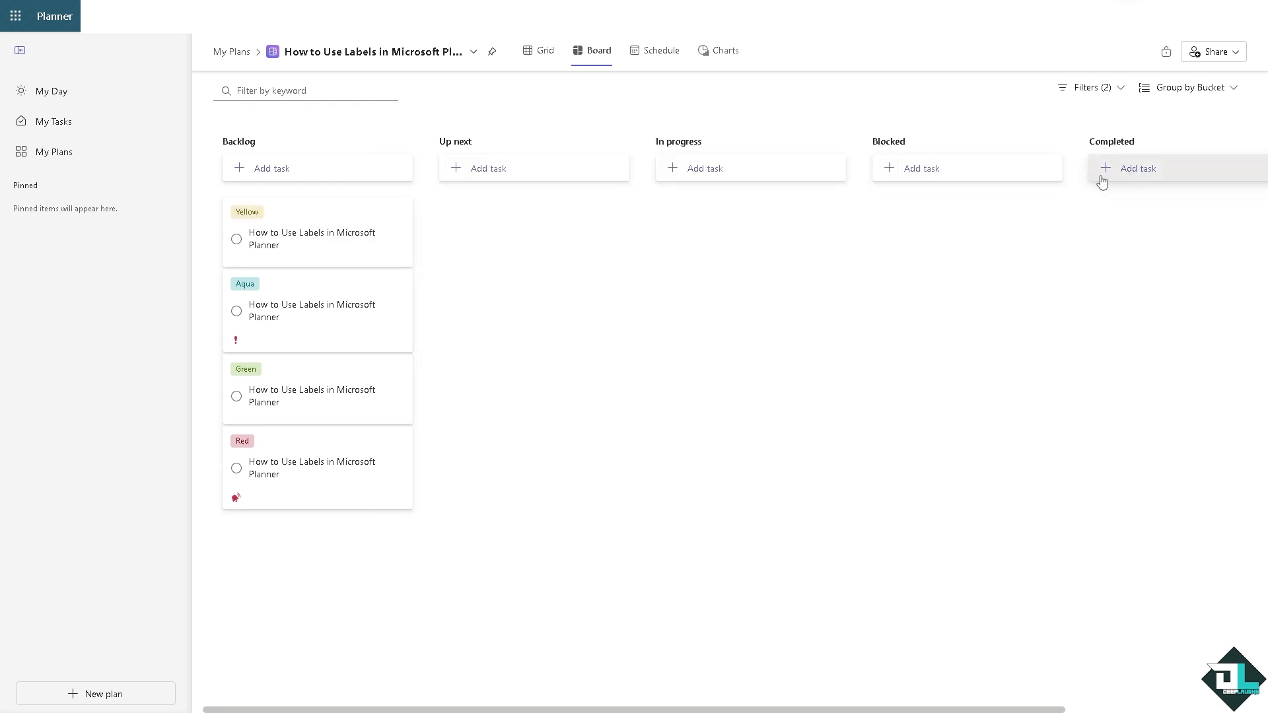
Add 'how to archive in microsoft planner' as a task in the Completed bucket
left_click(1137, 168)
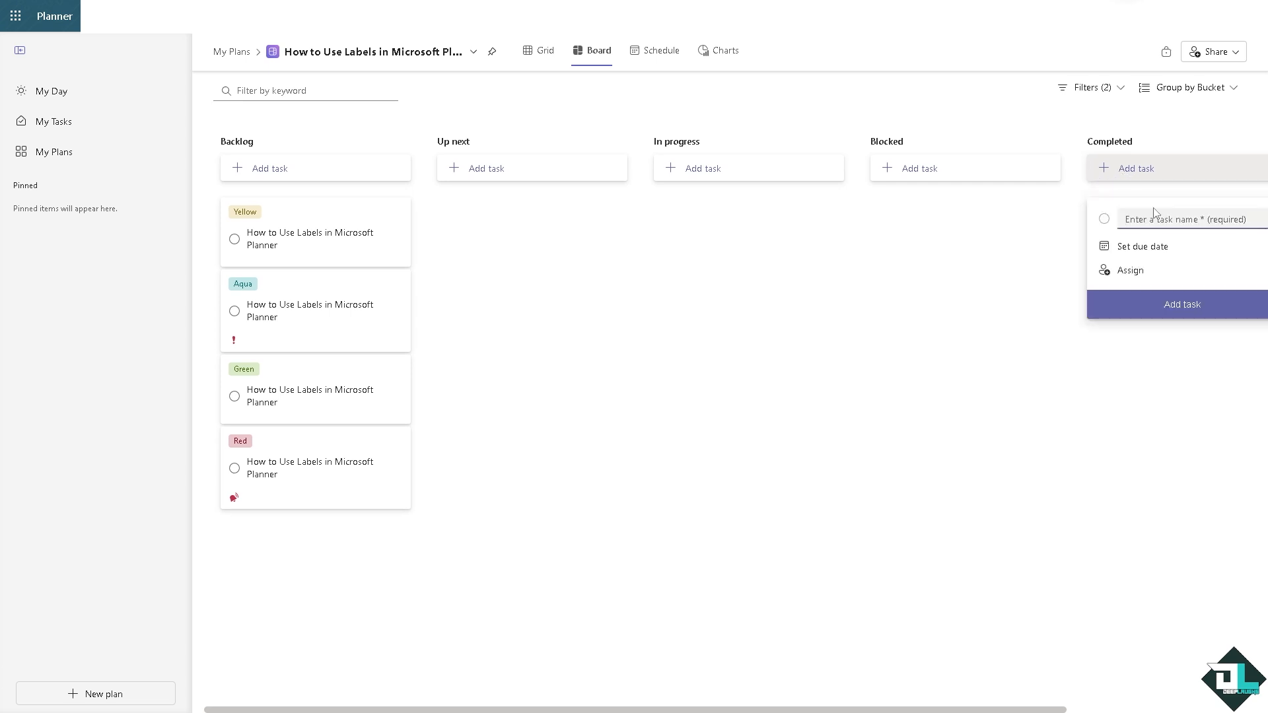
left_click(1182, 304)
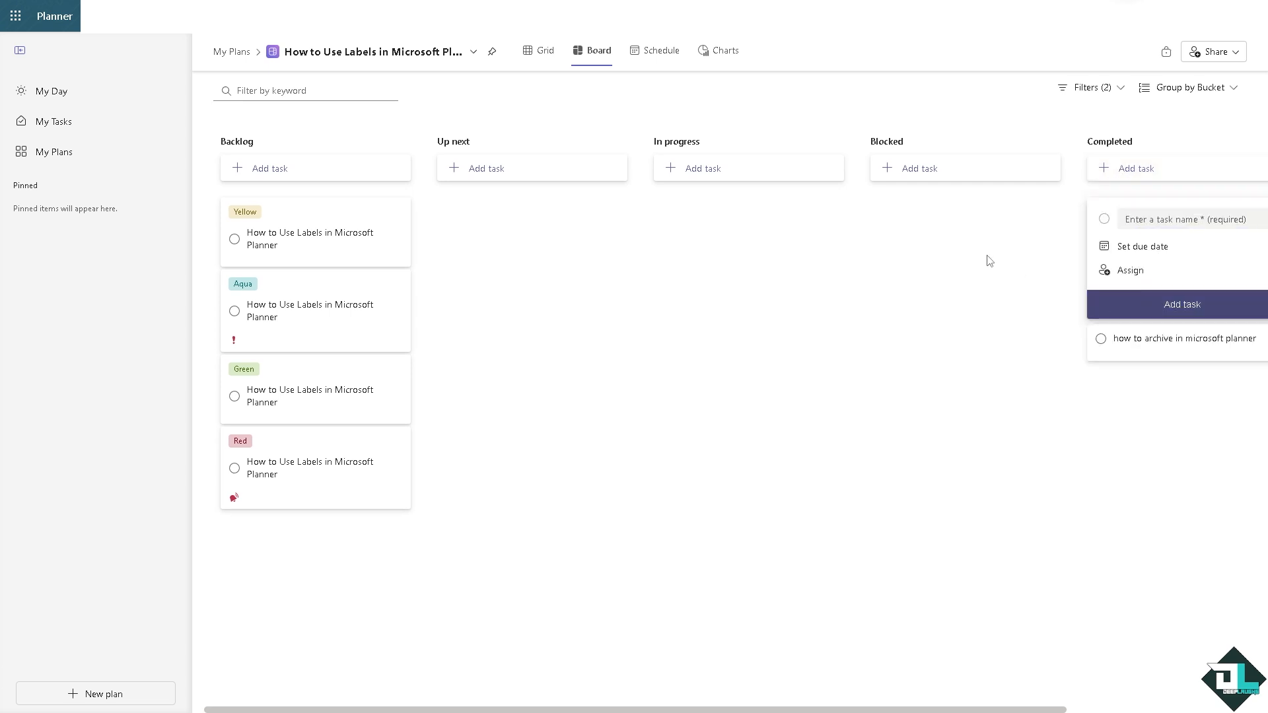
mouse_move(1150, 349)
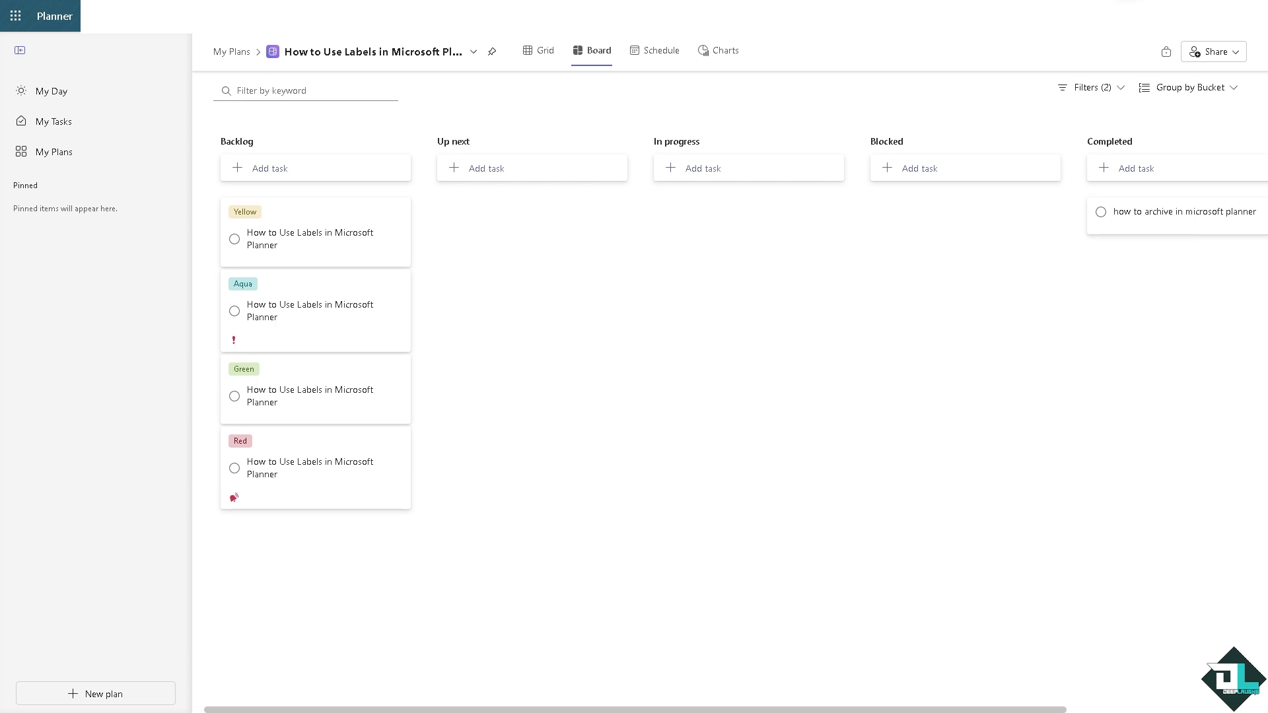
mouse_move(558, 383)
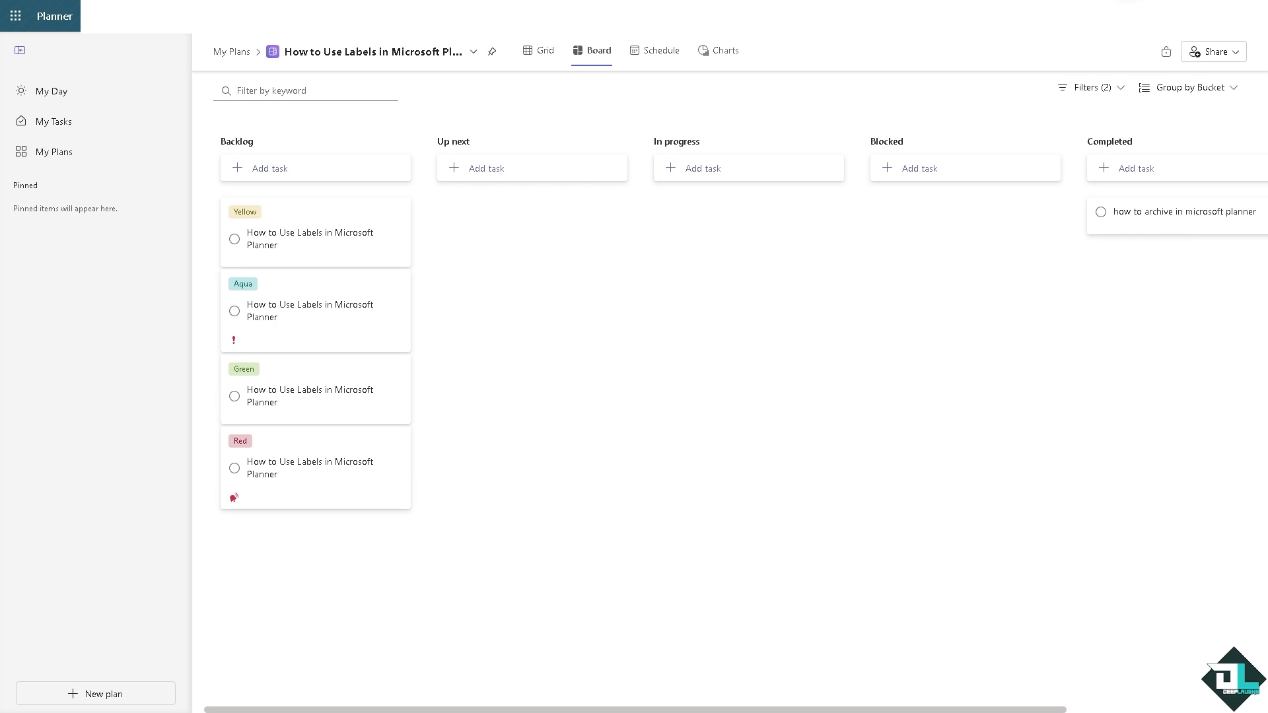
mouse_move(882, 350)
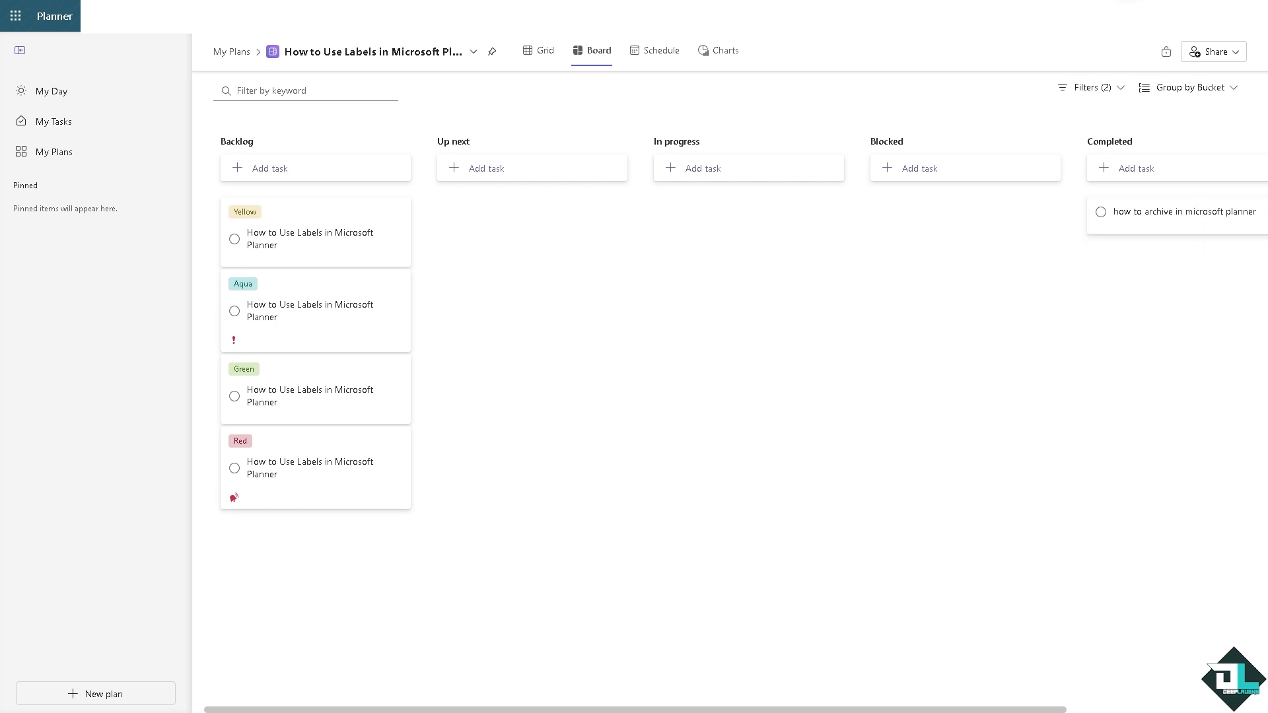
mouse_move(183, 380)
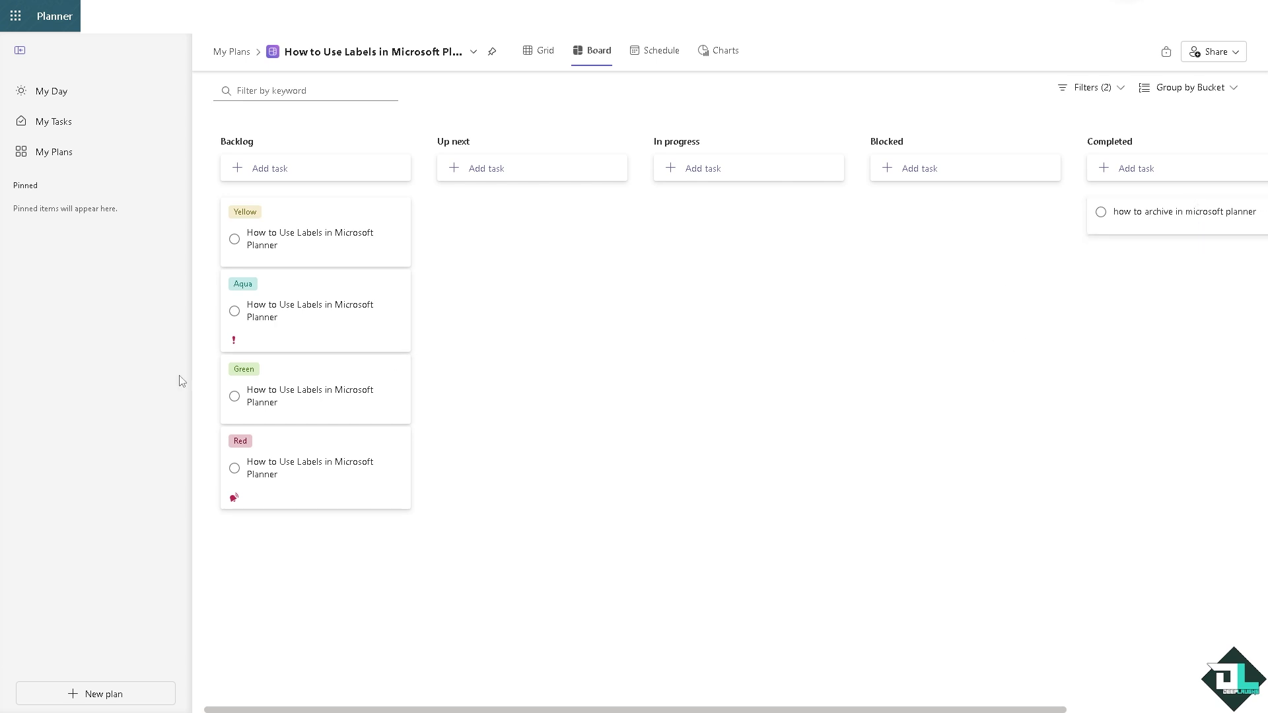
mouse_move(183, 380)
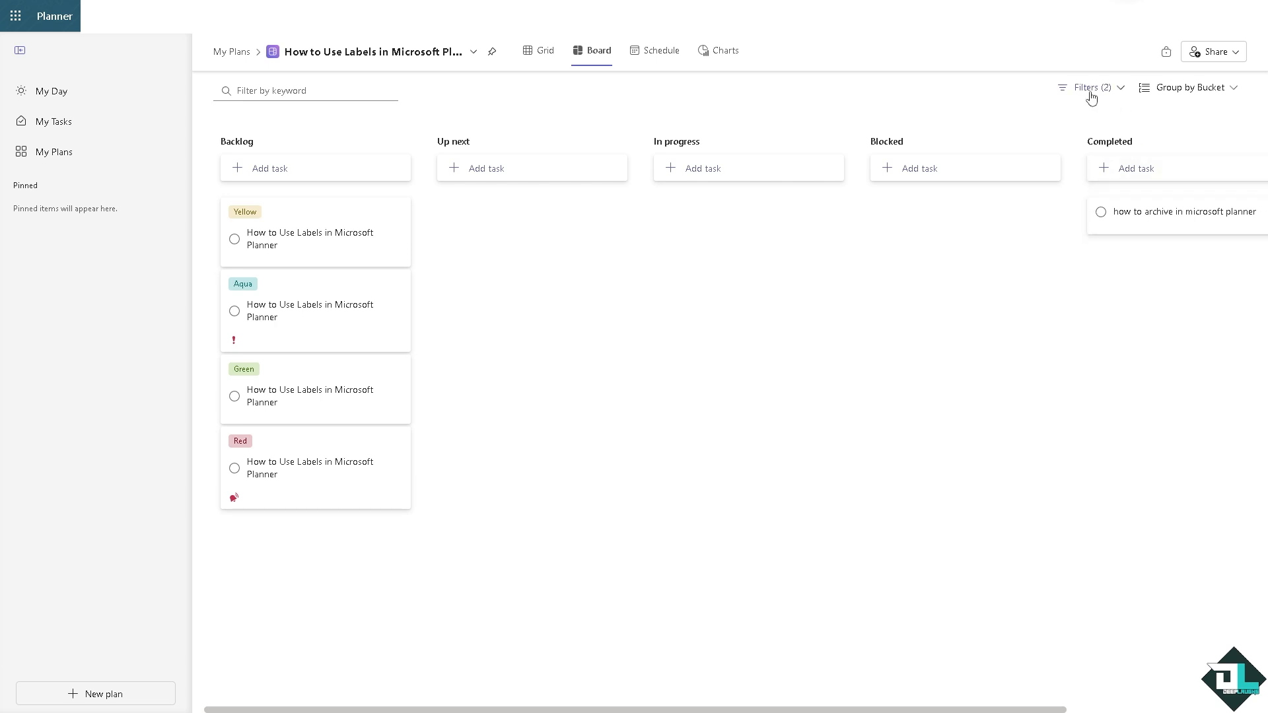
Filter the board to include completed tasks and expand Completed tasks under No bucket
left_click(1092, 87)
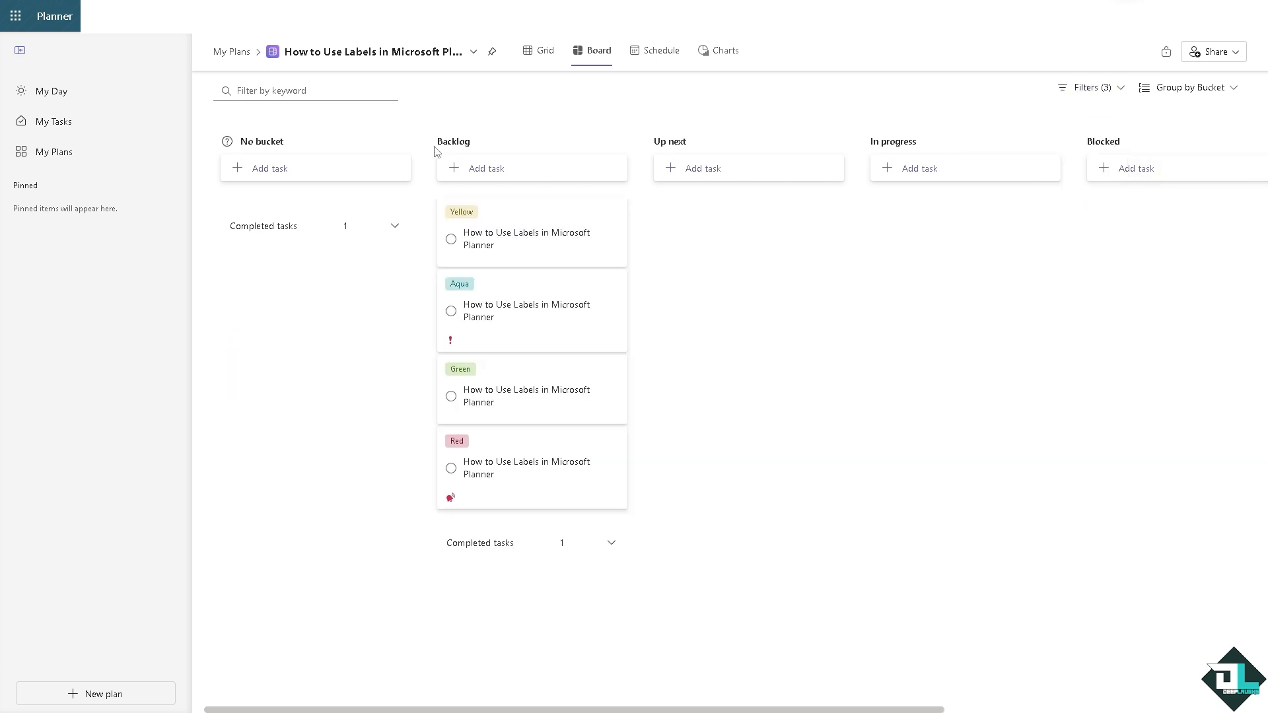
mouse_move(97, 302)
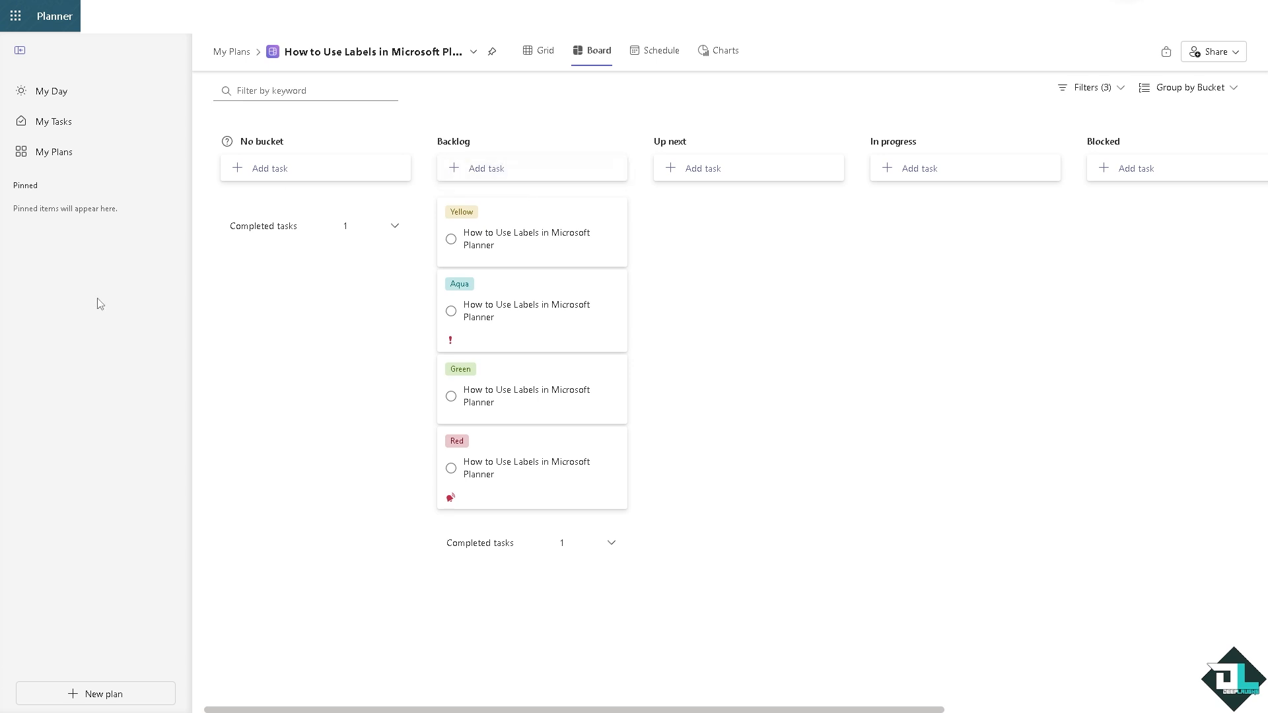
left_click(395, 226)
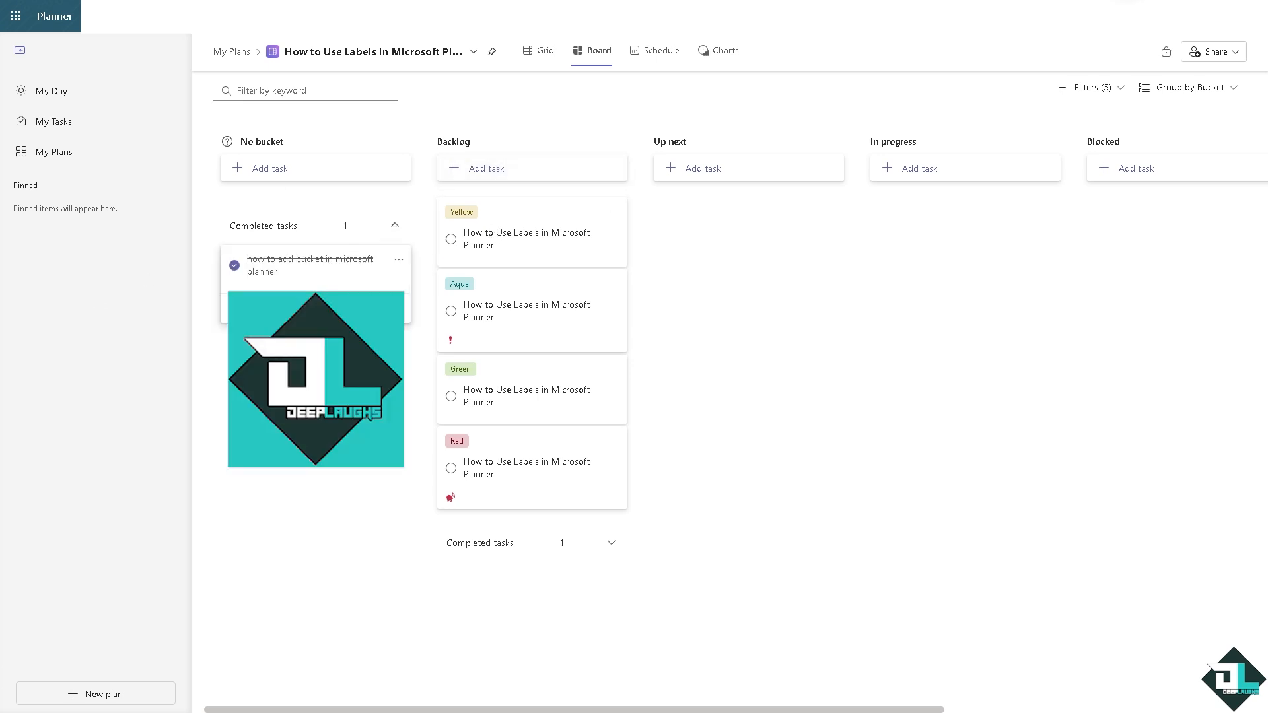
mouse_move(308, 277)
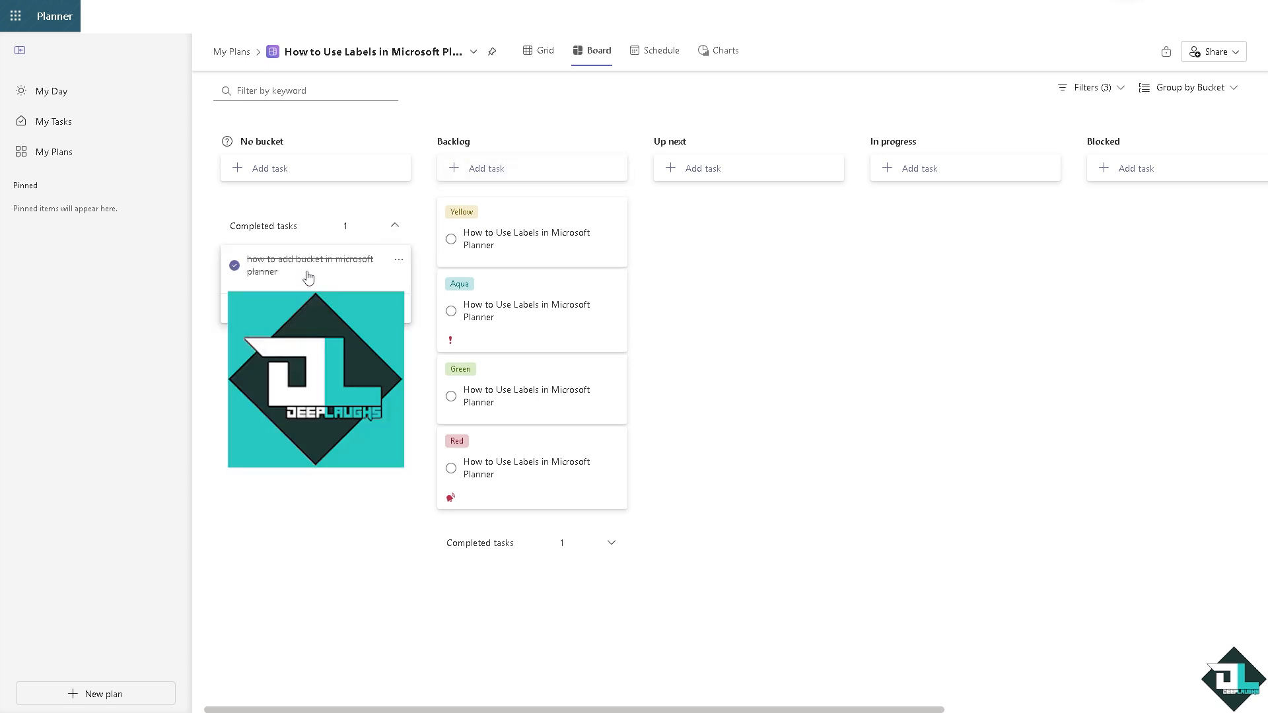